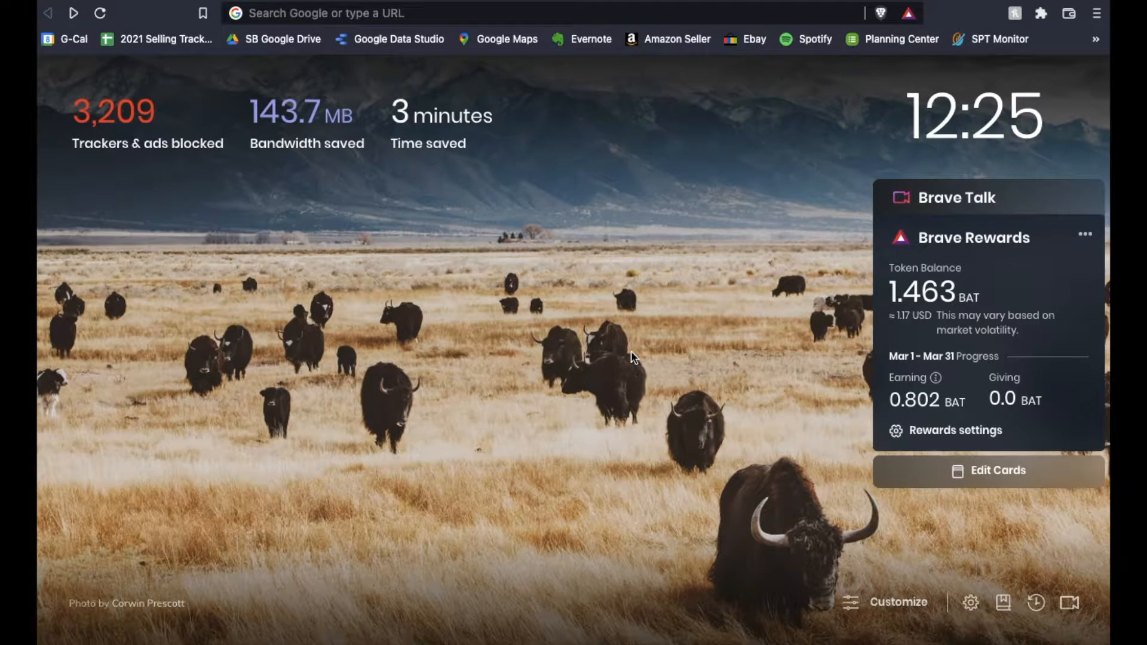
mouse_move(702, 266)
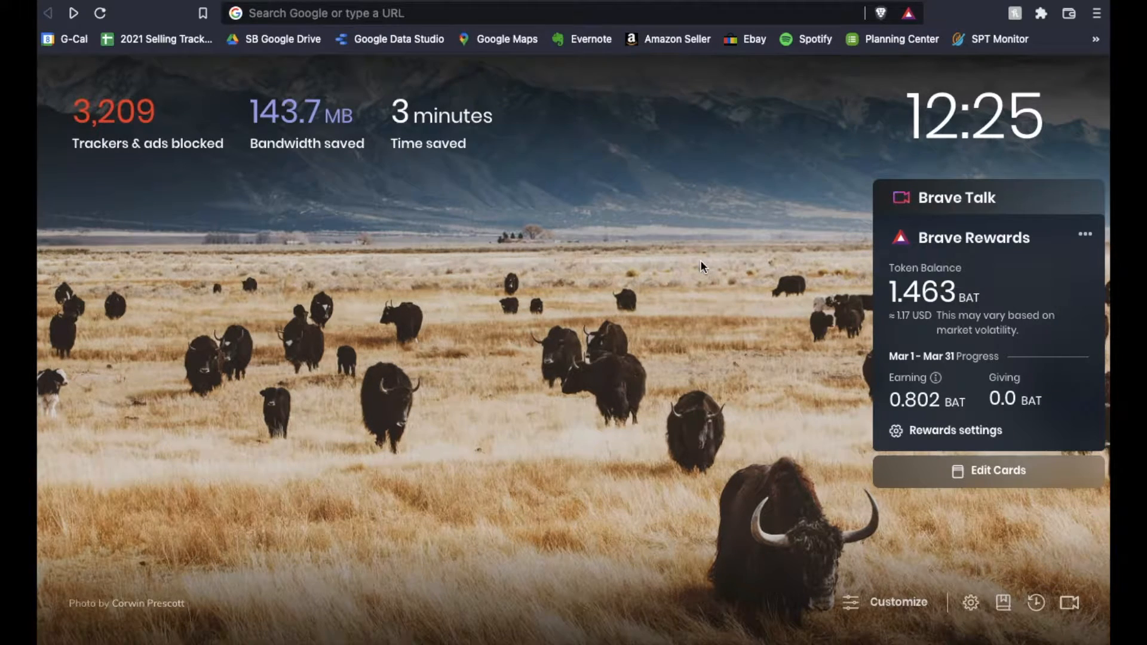
mouse_move(666, 298)
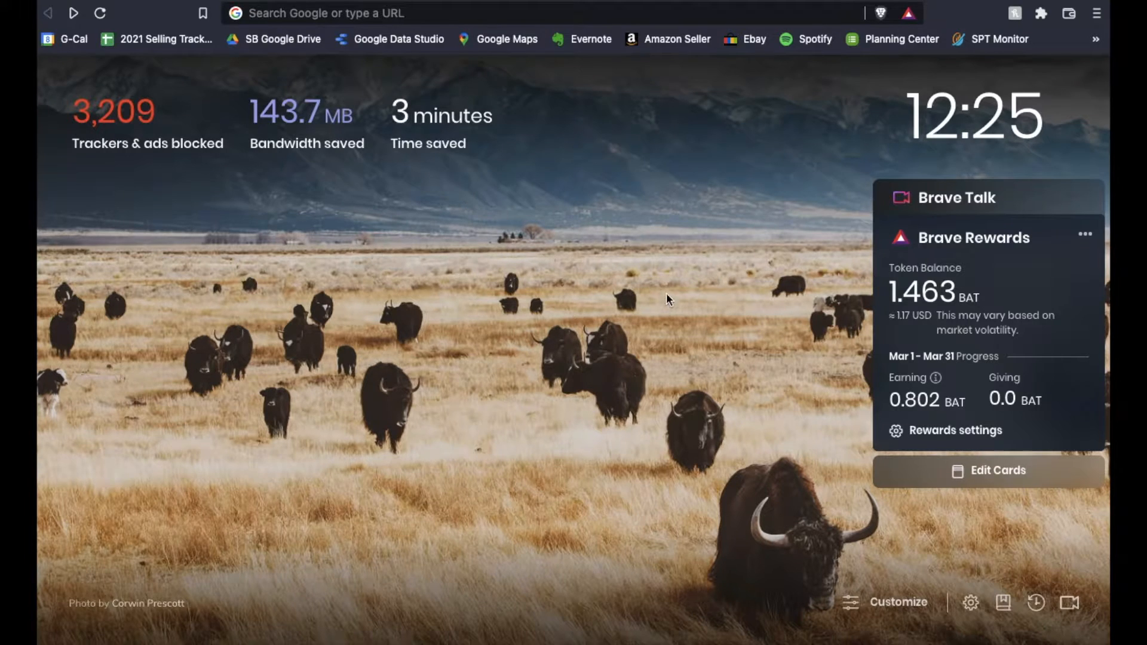
mouse_move(732, 310)
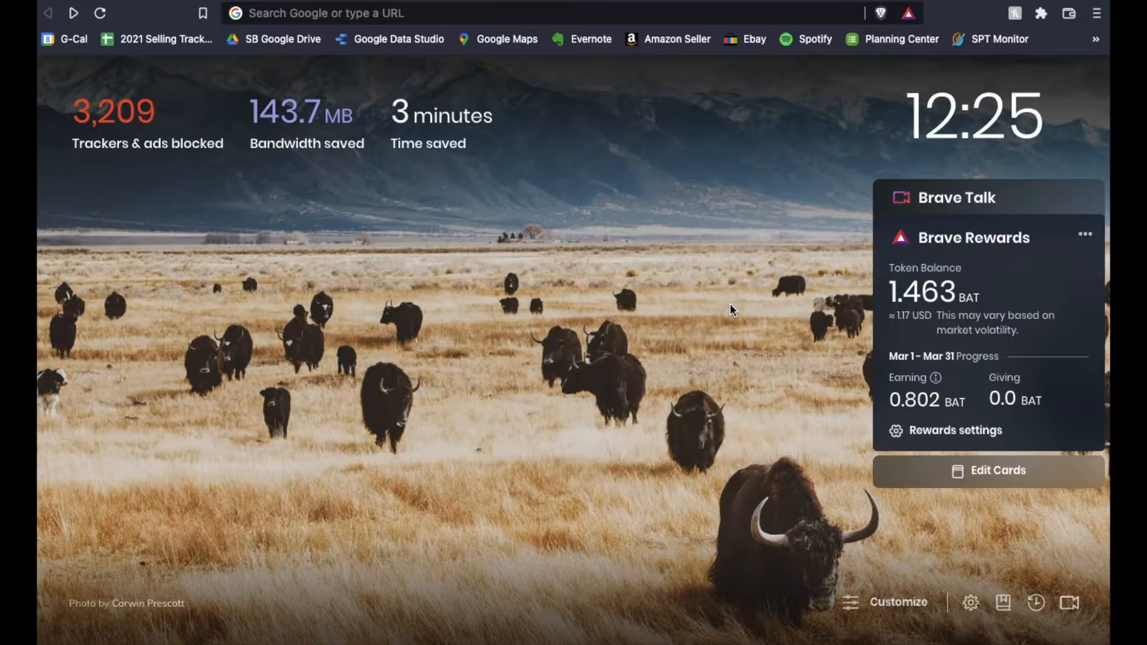
mouse_move(583, 395)
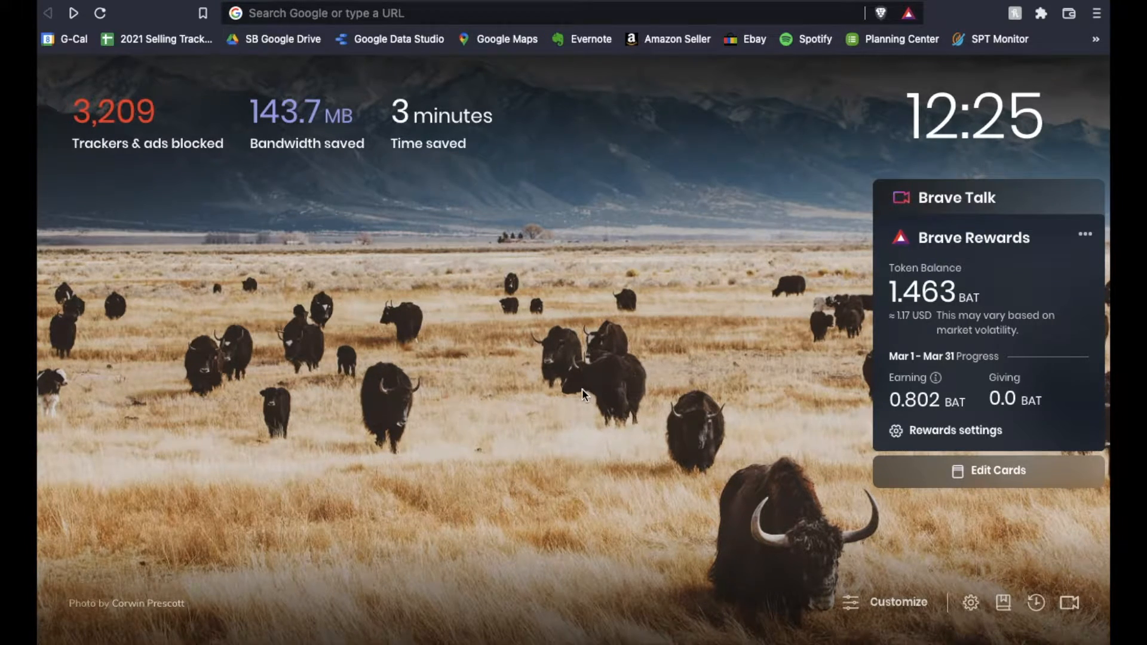
mouse_move(612, 241)
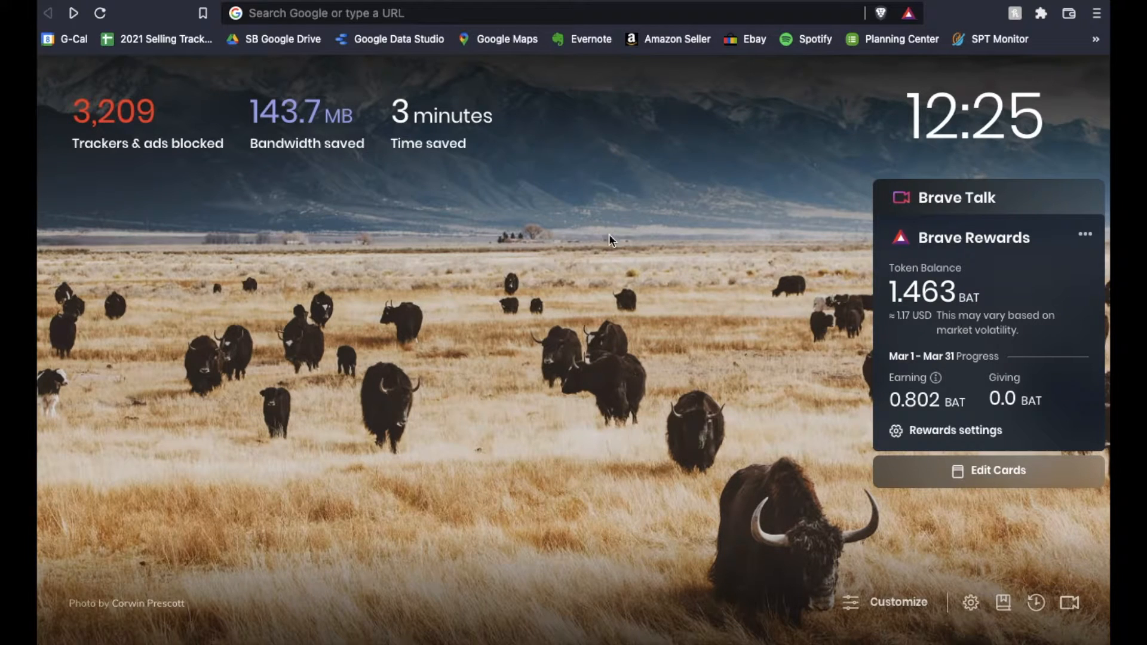
mouse_move(754, 215)
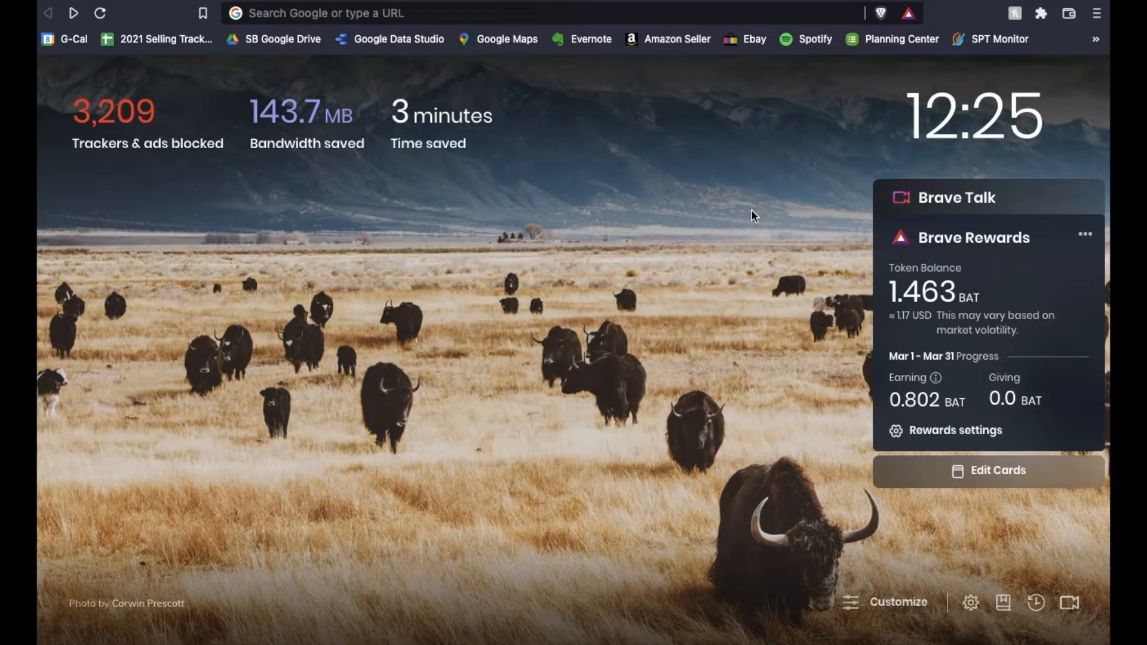
mouse_move(552, 276)
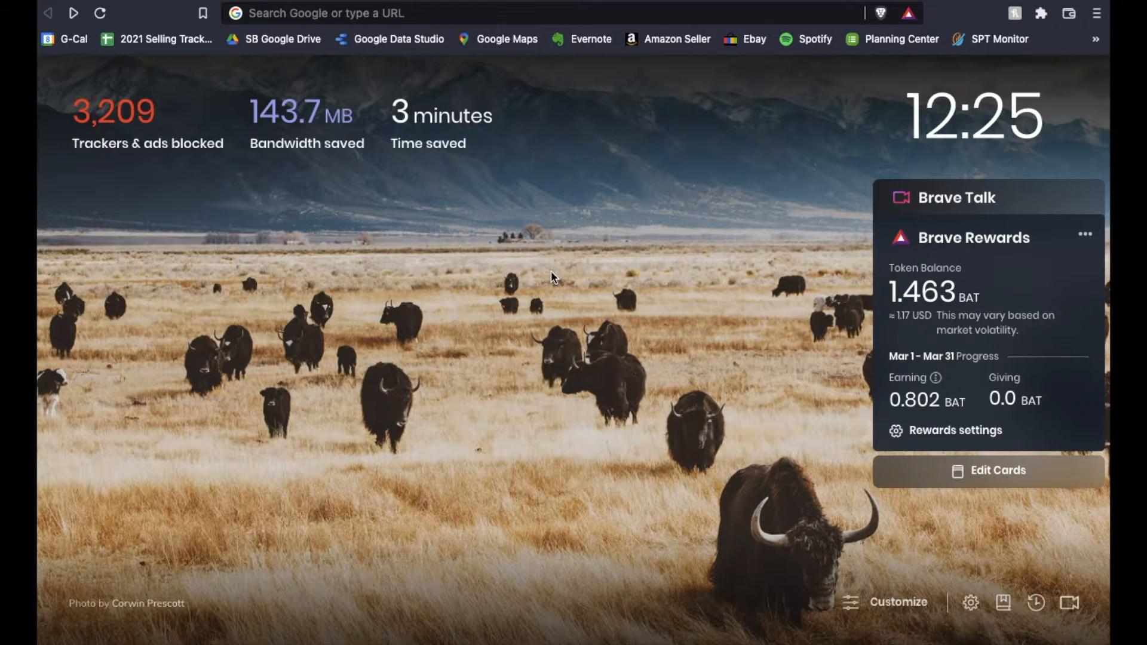
mouse_move(961, 581)
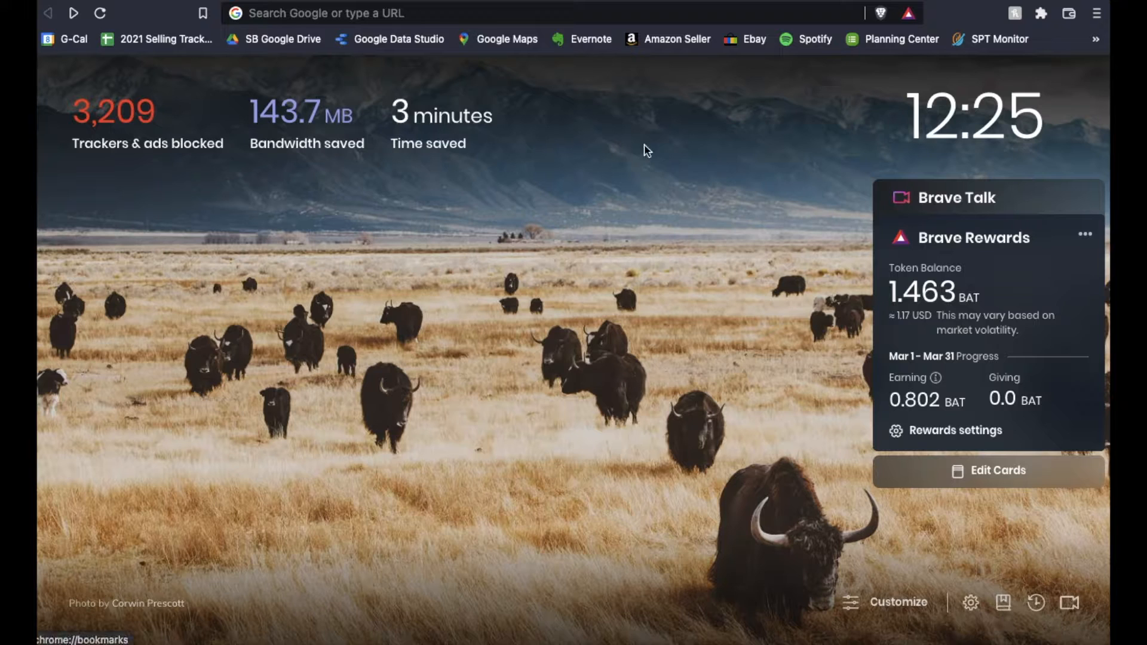
mouse_move(845, 229)
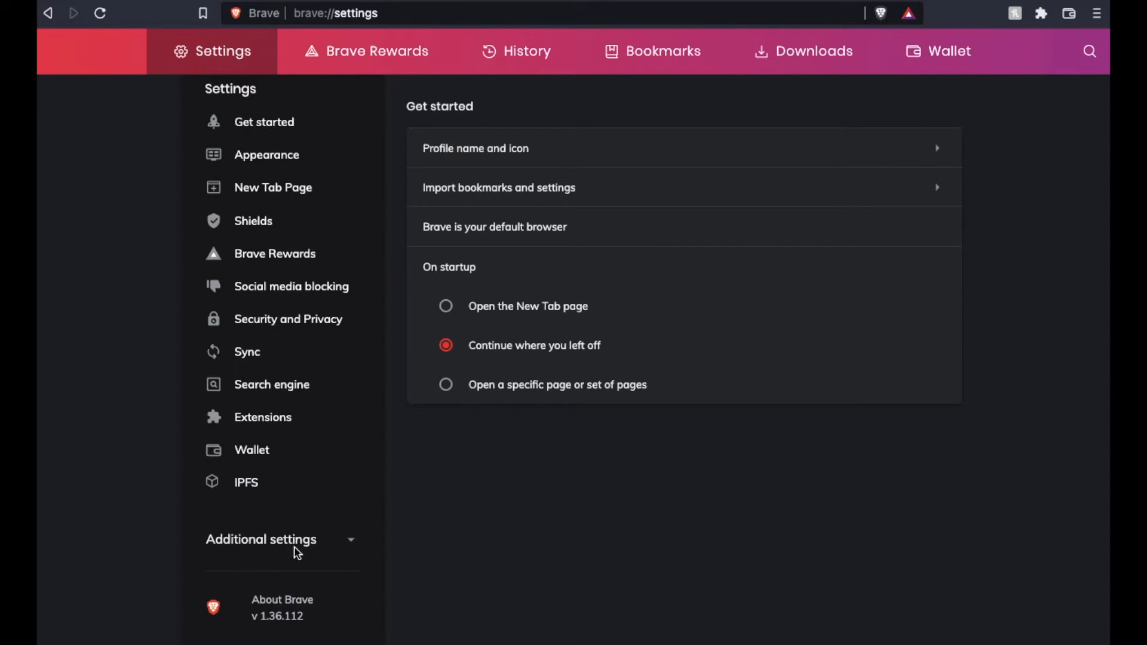
Expand Additional settings in the sidebar and go to the Autofill section
left_click(260, 538)
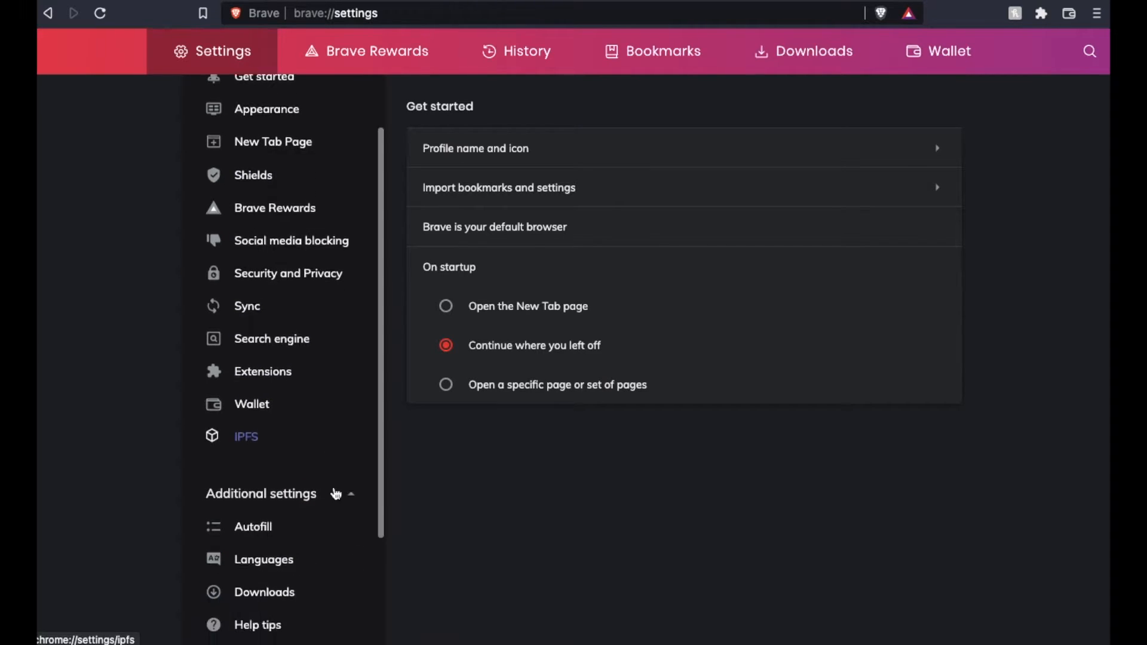
scroll("down", 3)
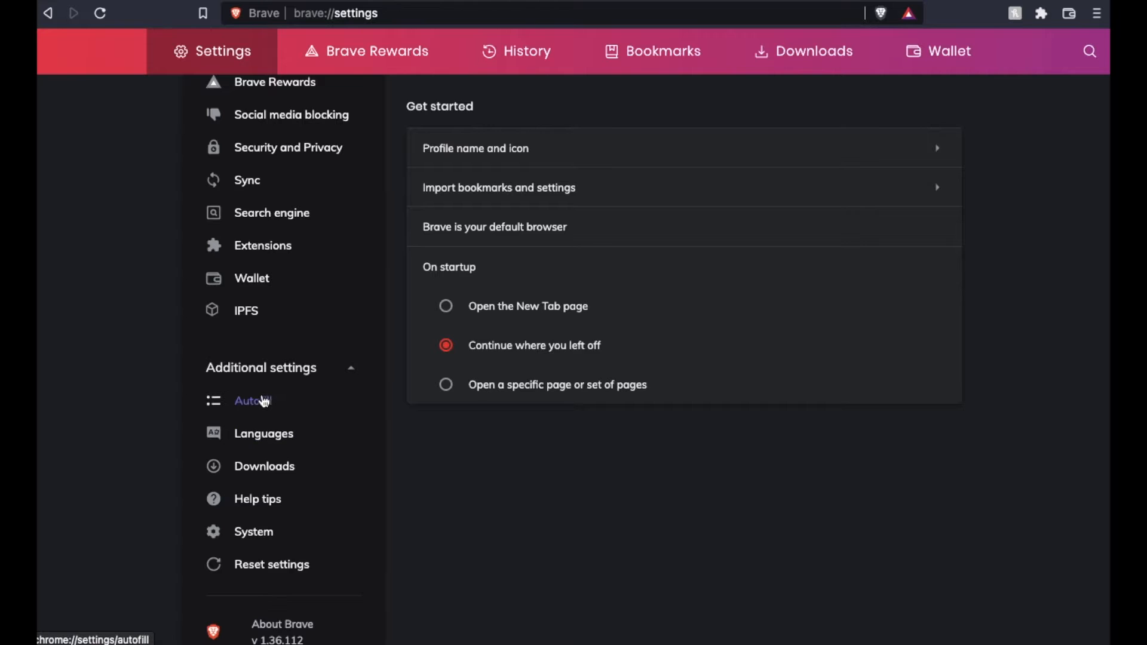
left_click(252, 400)
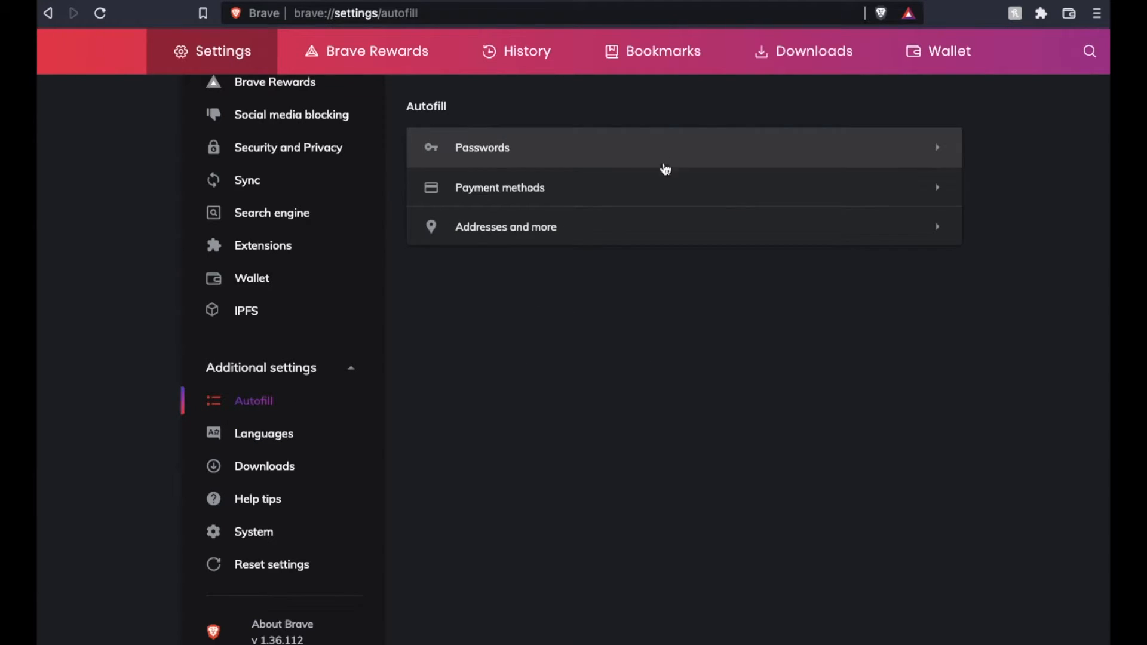
mouse_move(622, 191)
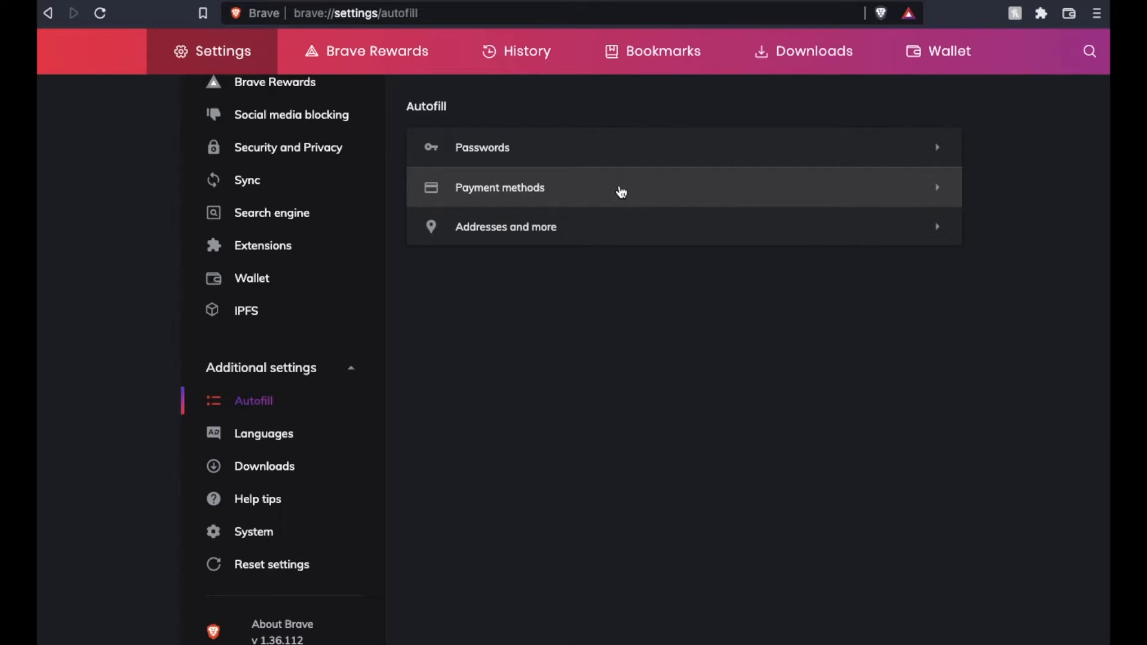
mouse_move(589, 227)
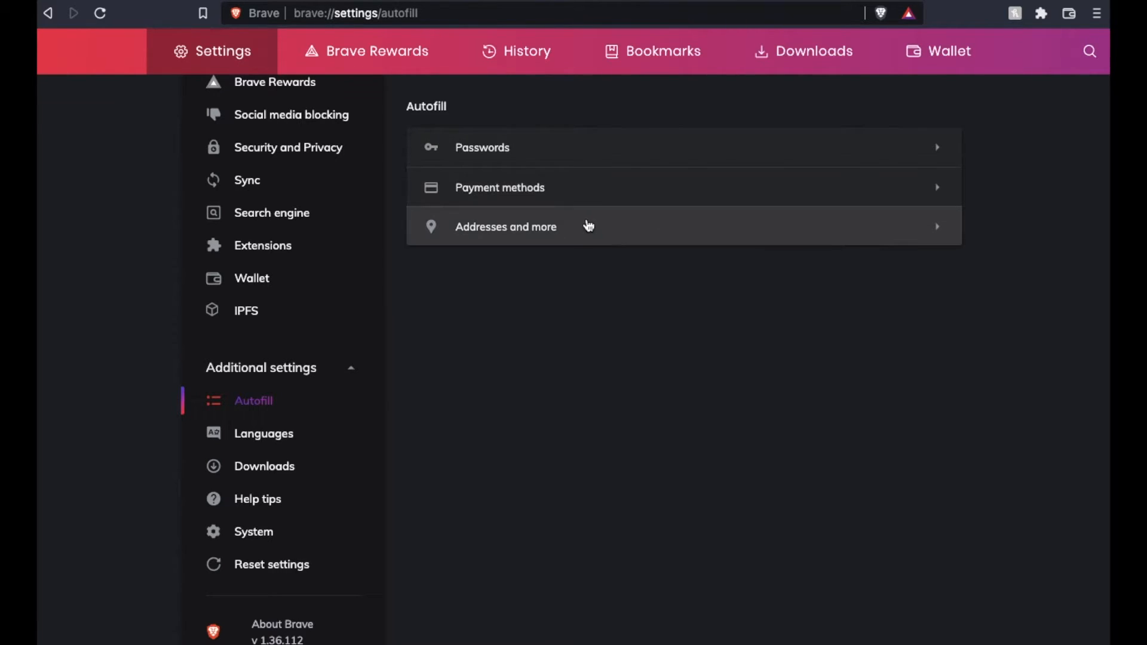
mouse_move(919, 229)
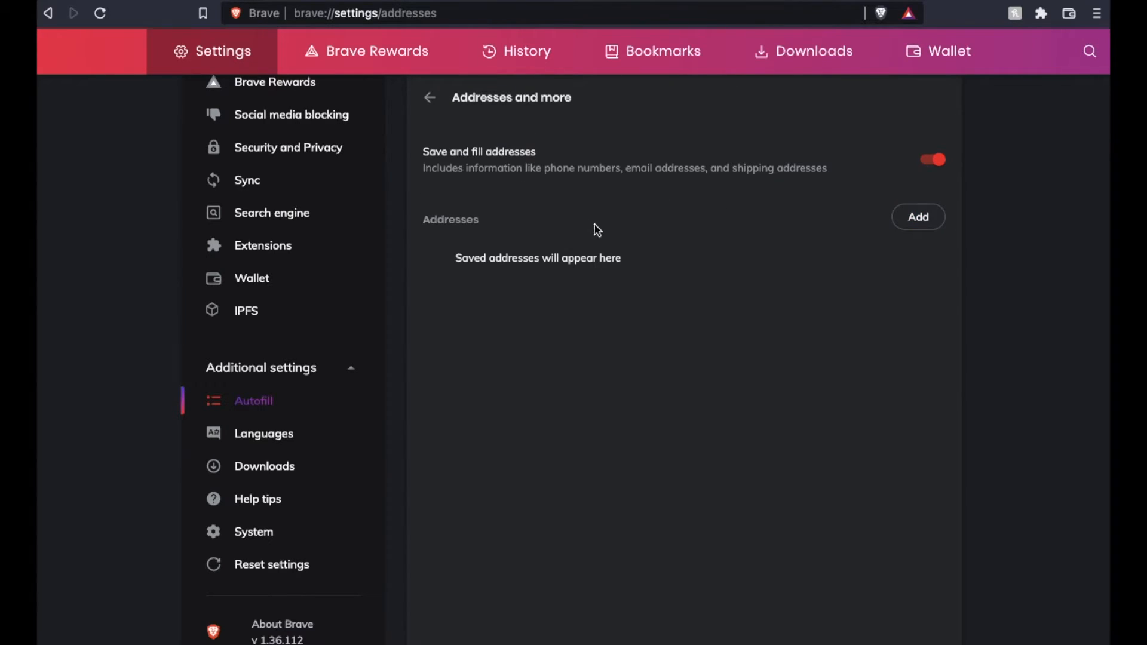
mouse_move(600, 294)
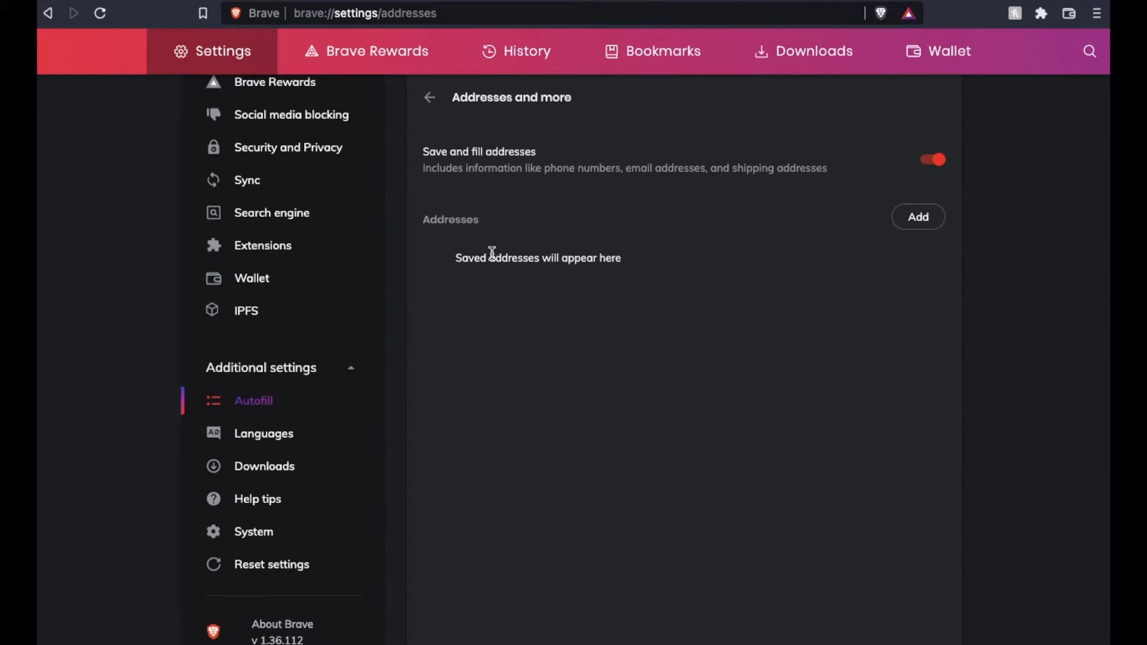
mouse_move(552, 279)
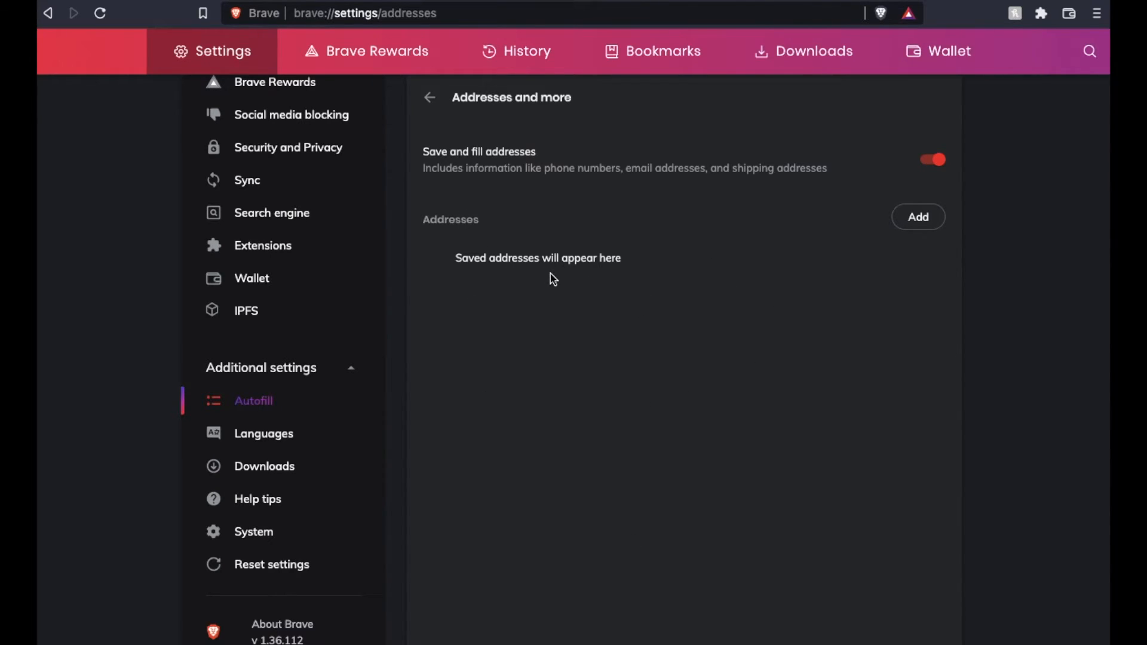
mouse_move(917, 218)
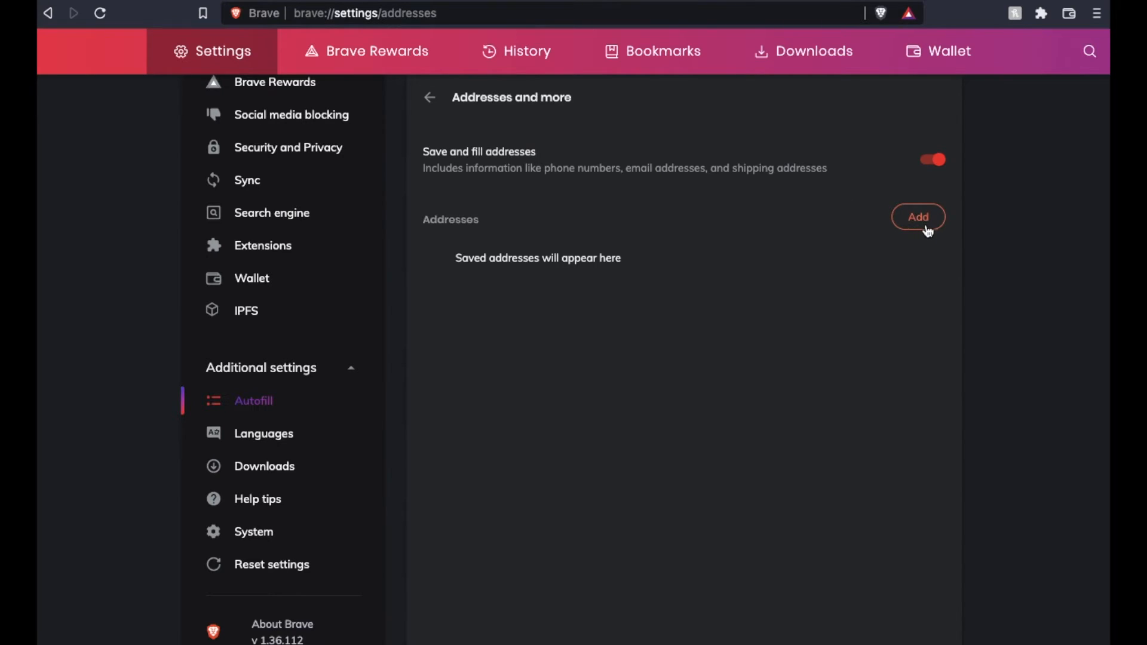
Start a new saved address, showing the blank form with country United States
left_click(916, 216)
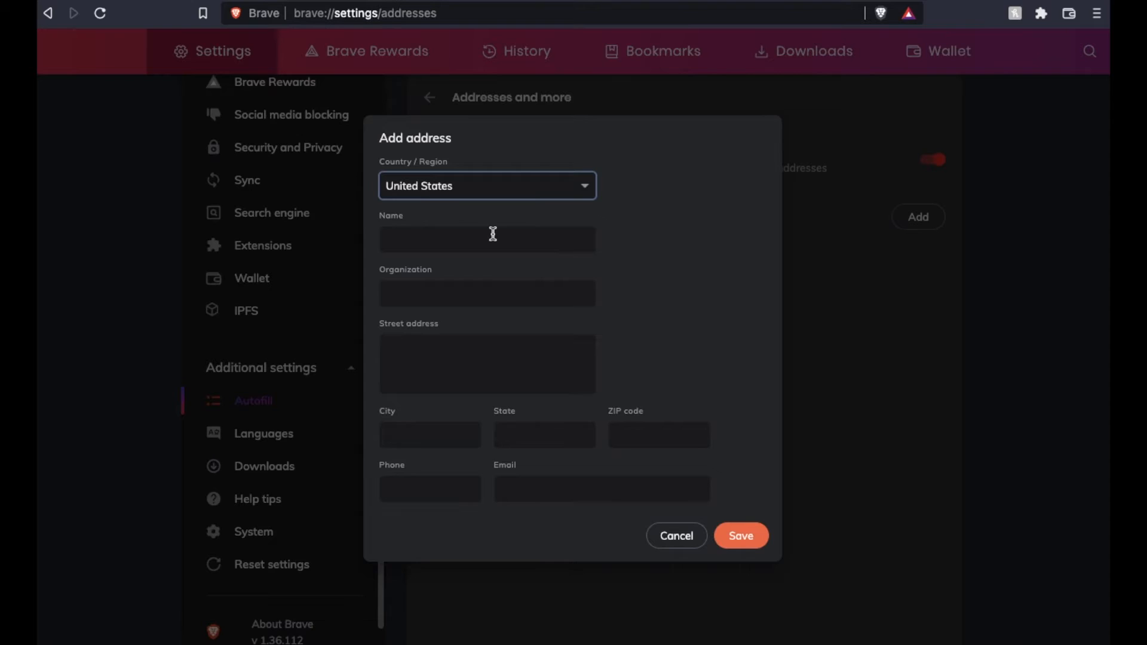
mouse_move(549, 465)
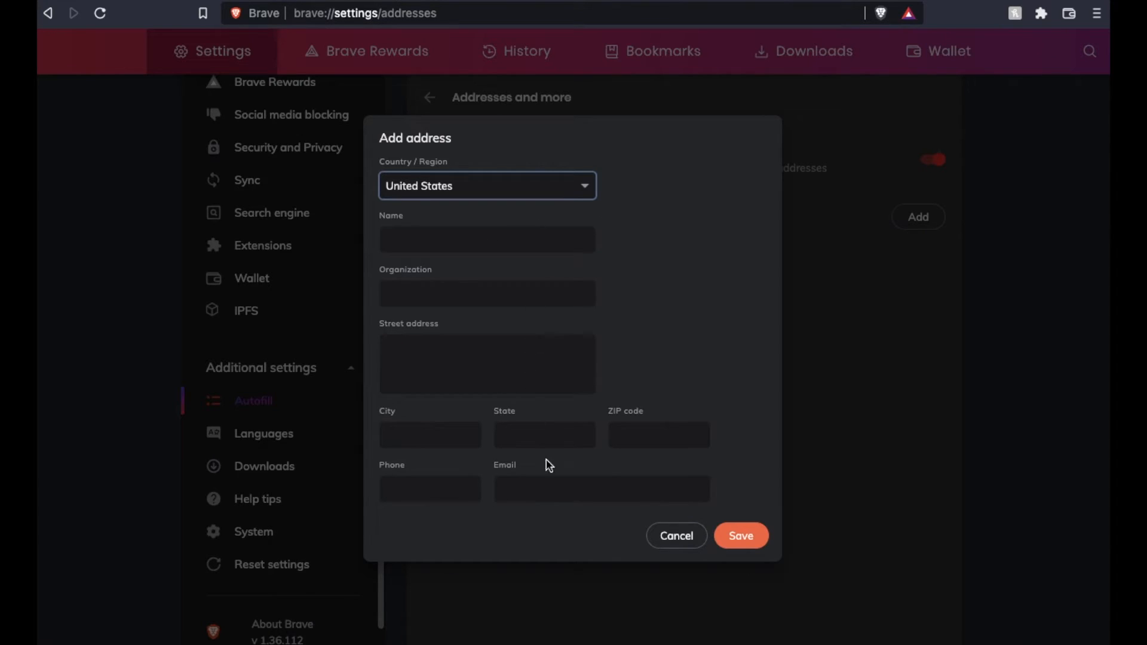
mouse_move(610, 261)
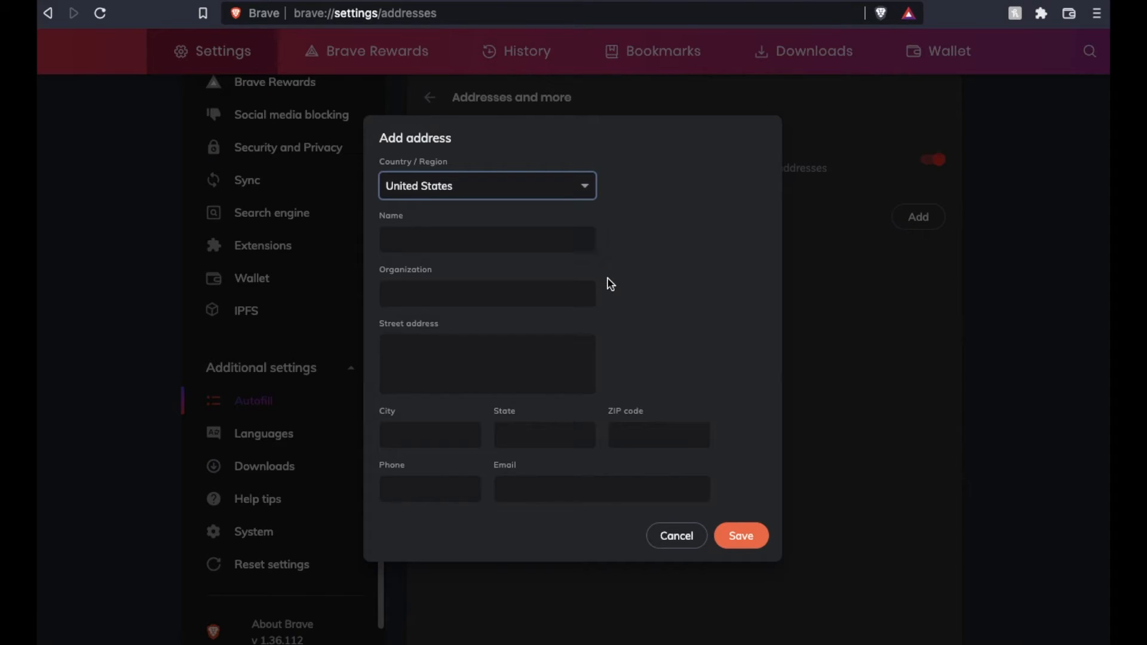
mouse_move(796, 574)
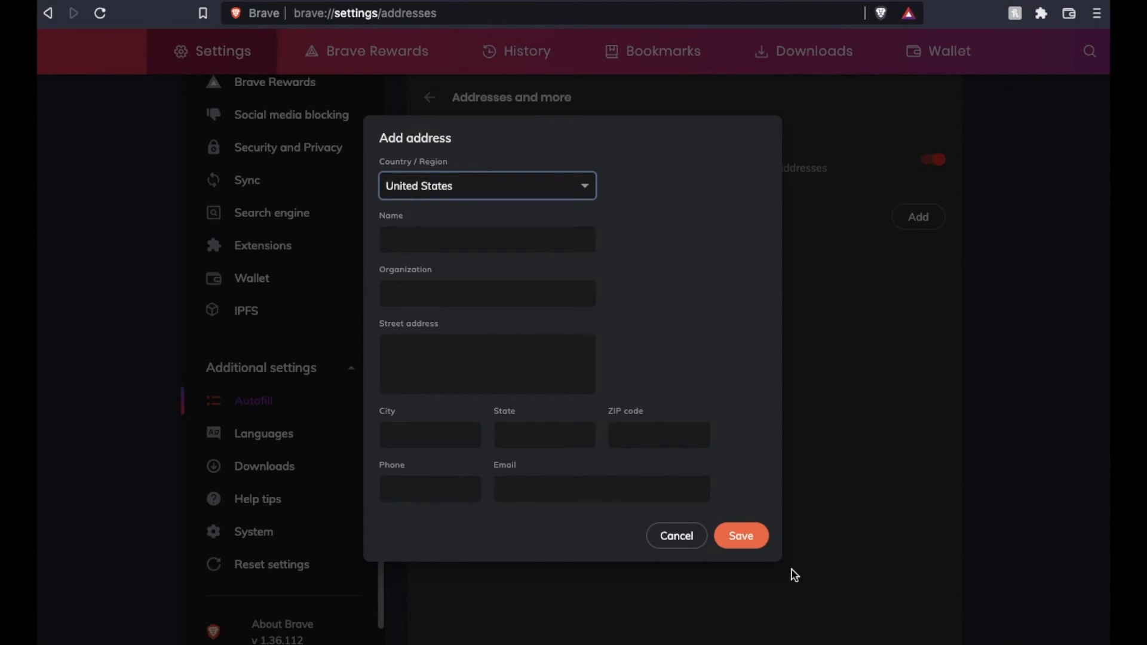
mouse_move(748, 448)
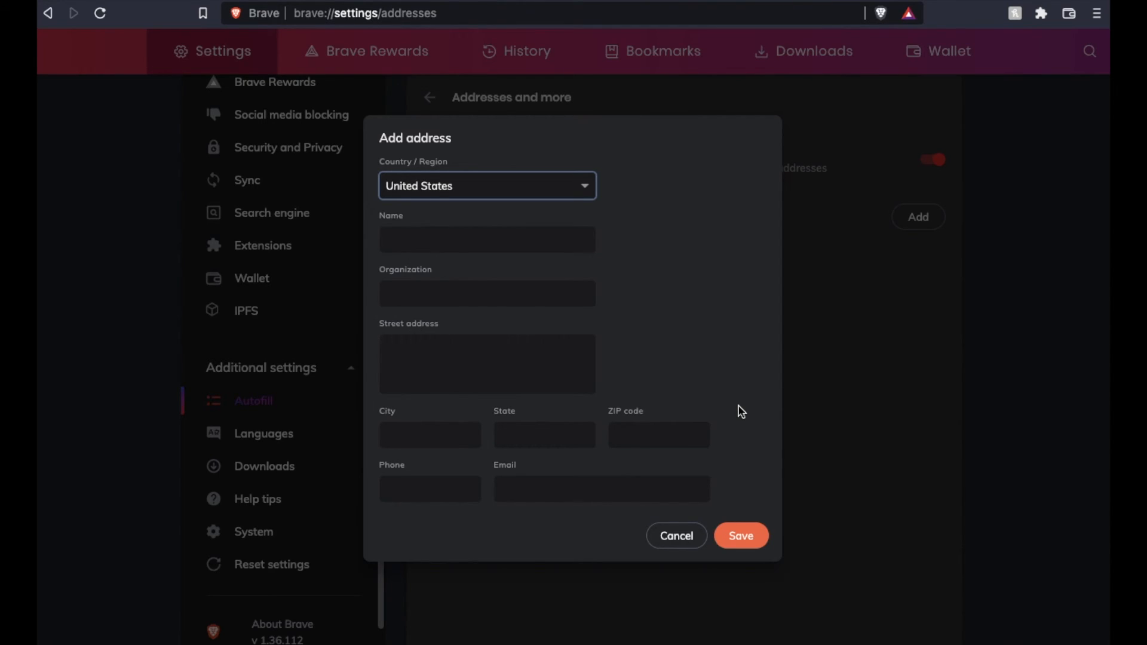
mouse_move(739, 363)
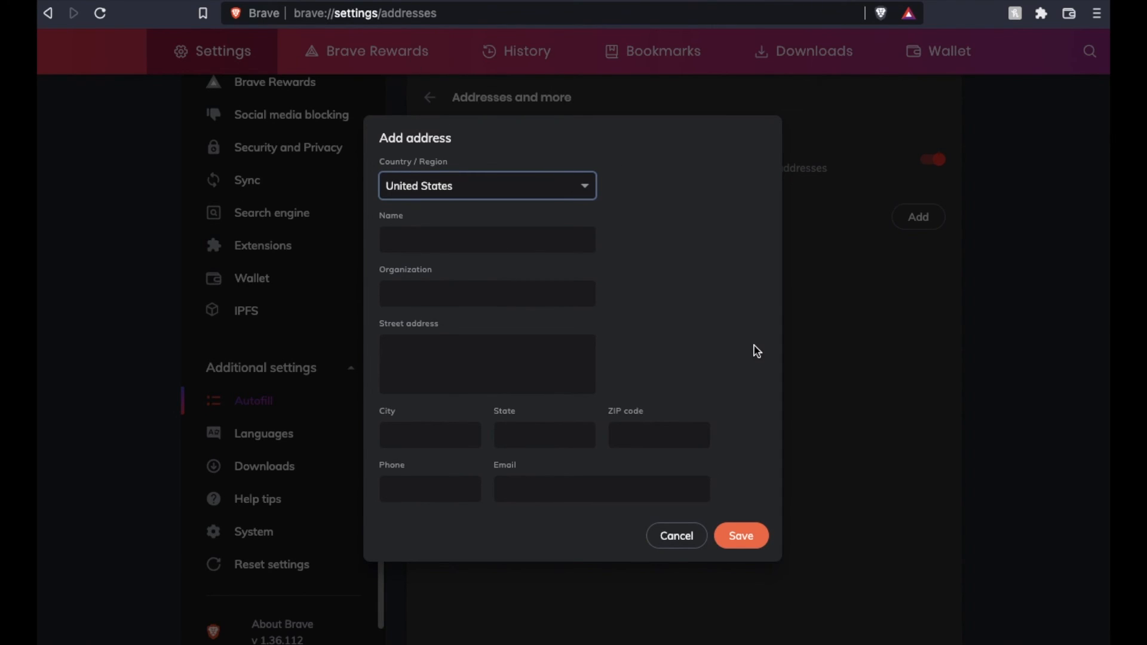
mouse_move(822, 344)
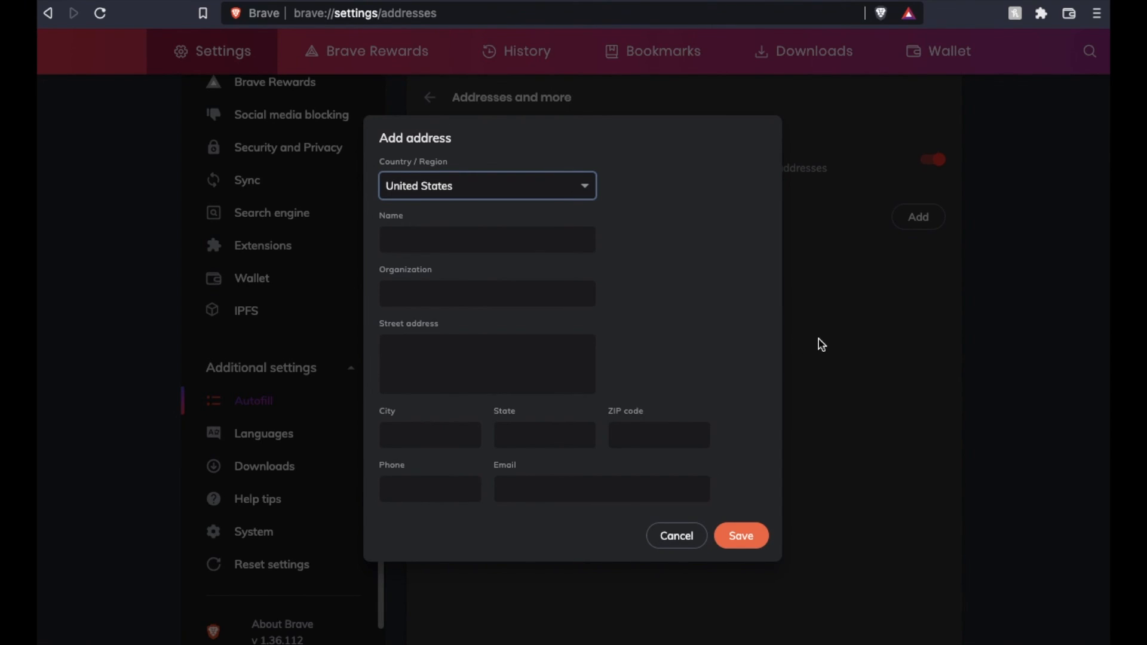